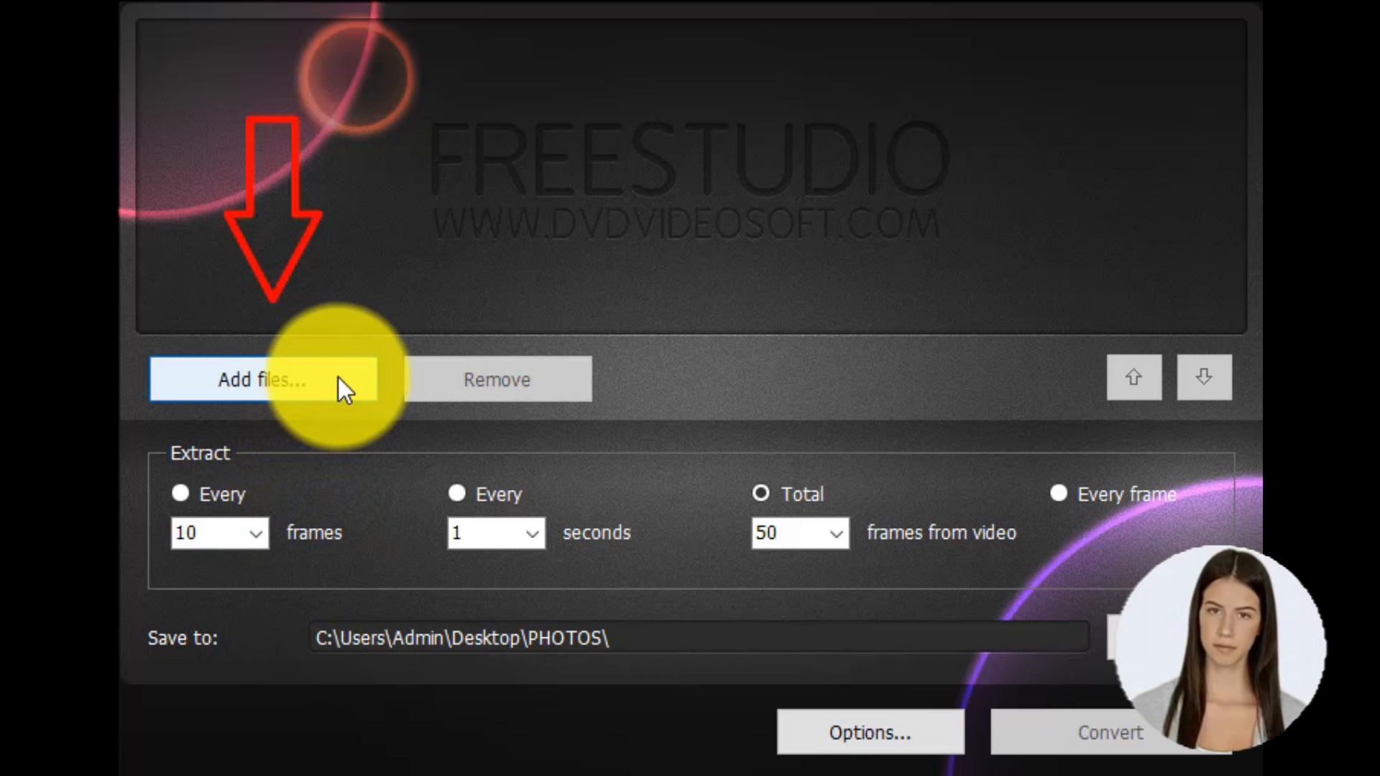
Add the ΛΕΟ.mp4 video from the Desktop to the converter.
{"action": "left_click", "coordinate": [255, 380]}
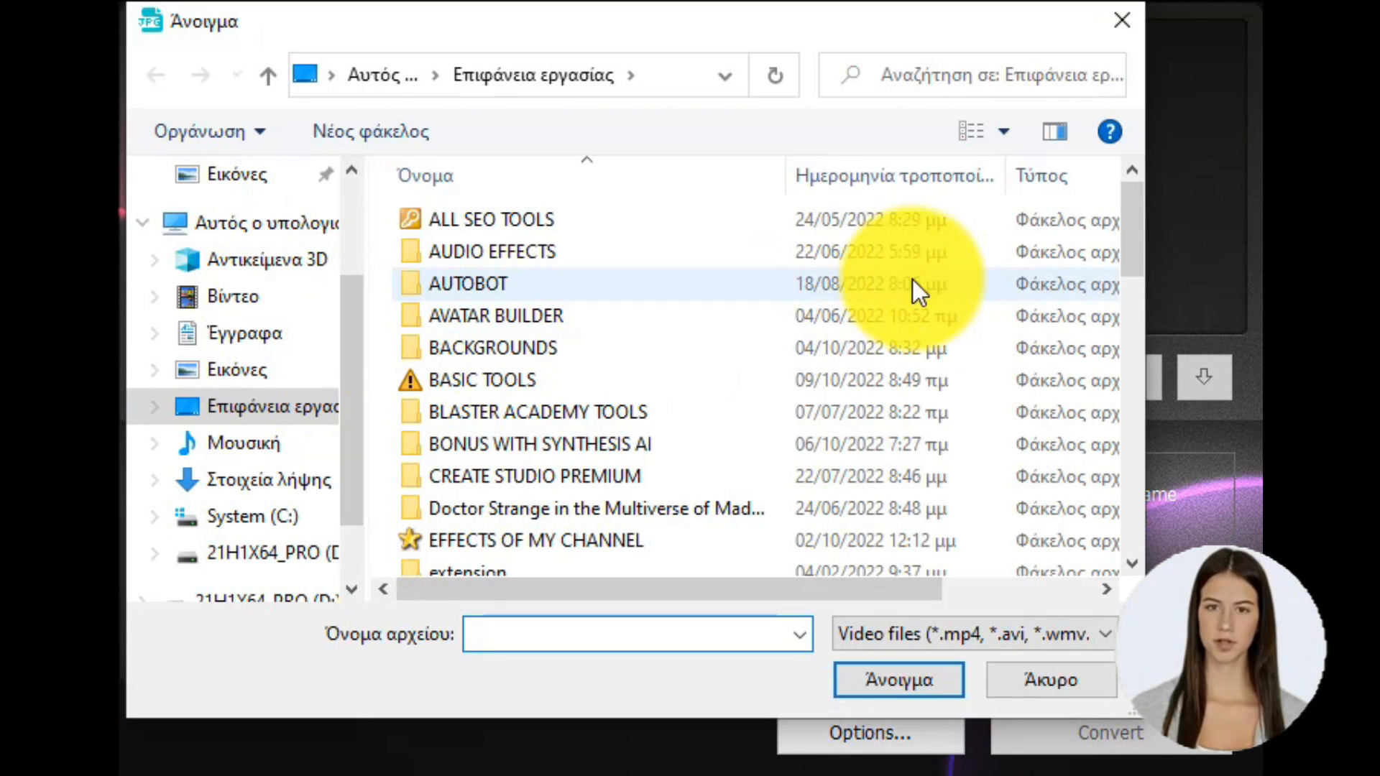
{"action": "scroll", "scroll_direction": "down", "scroll_amount": 3}
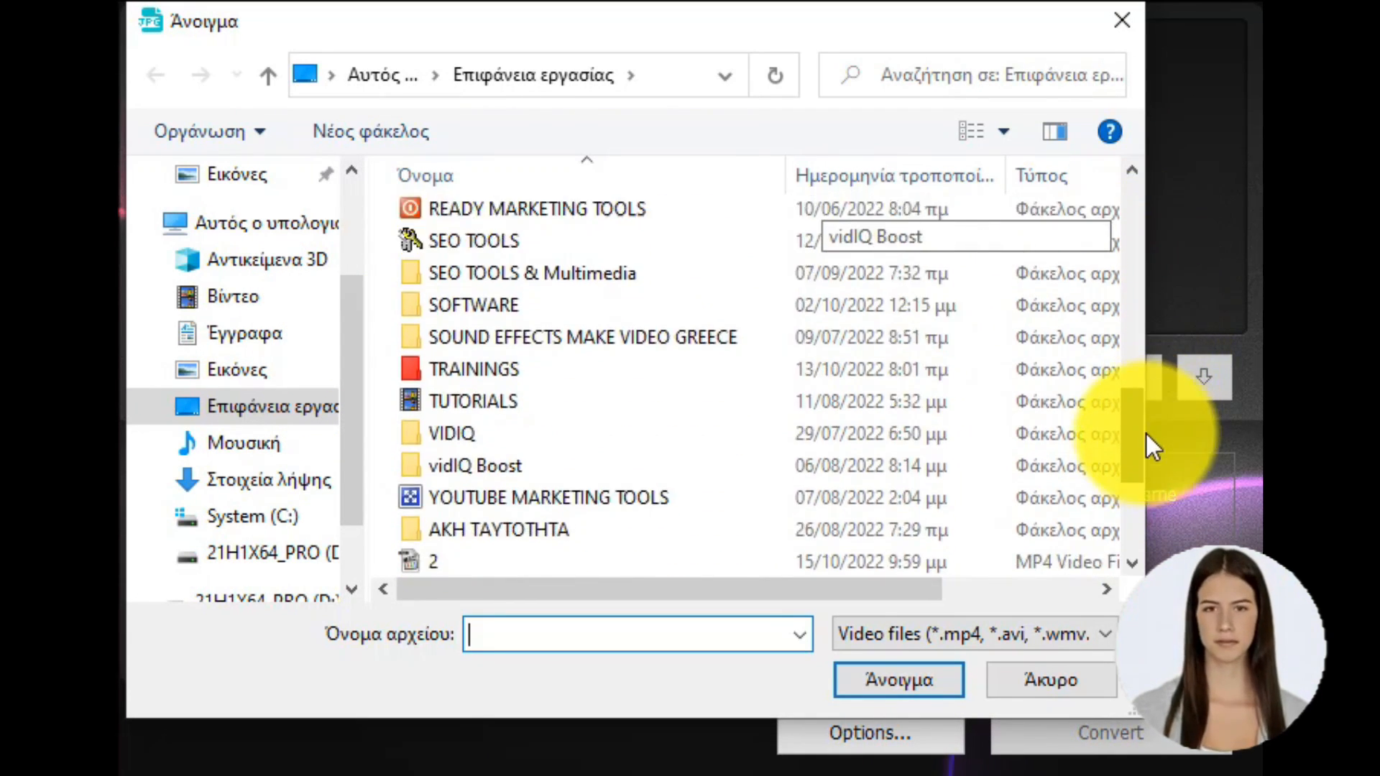
{"action": "scroll", "scroll_direction": "down", "scroll_amount": 3}
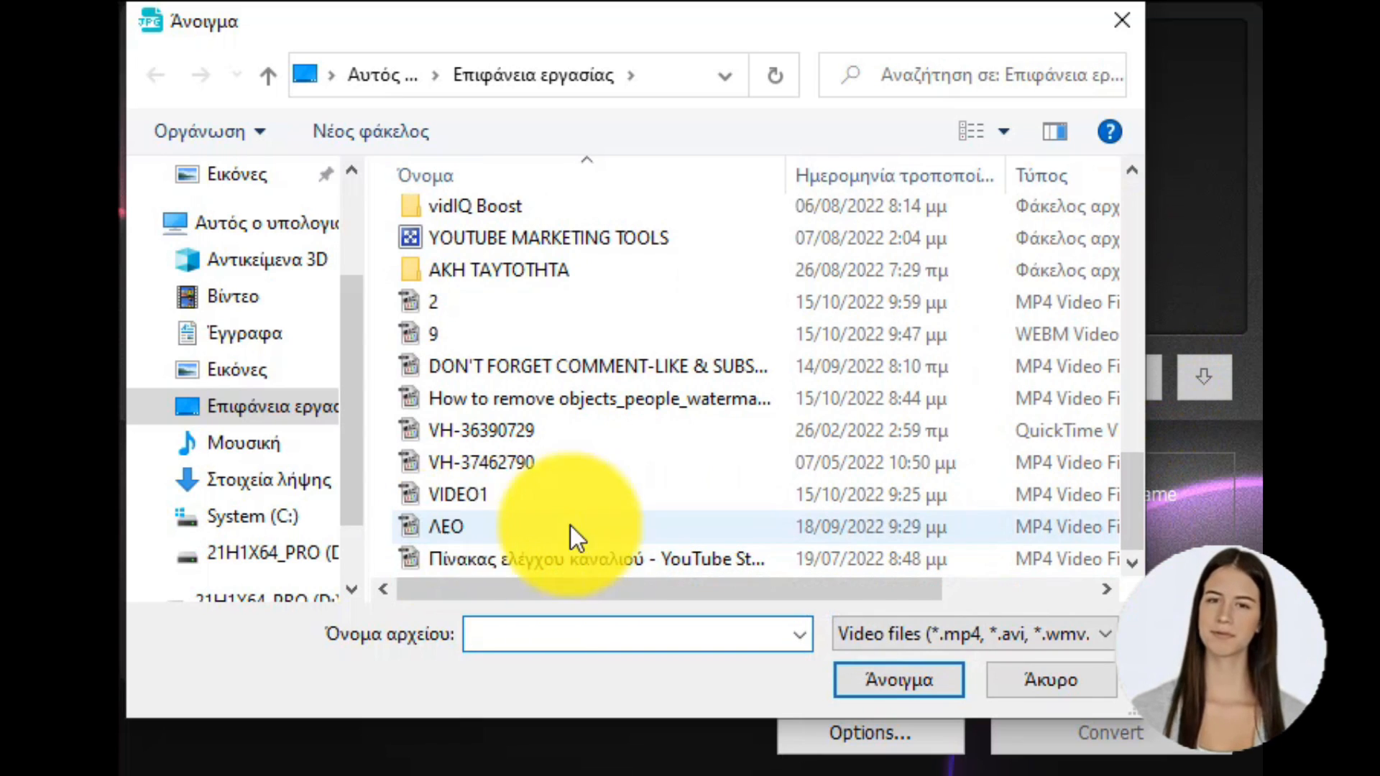
{"action": "left_click", "coordinate": [897, 680]}
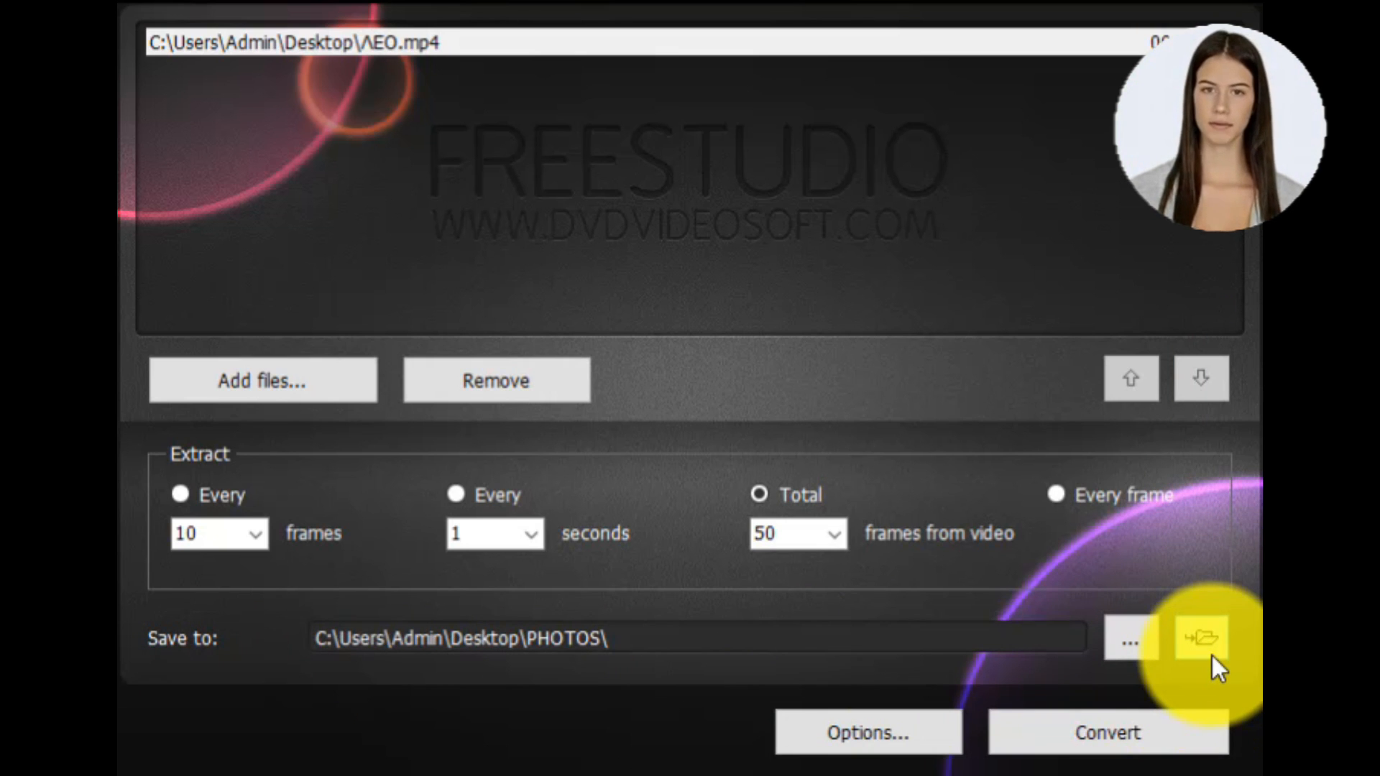
{"action": "left_click", "coordinate": [1199, 636]}
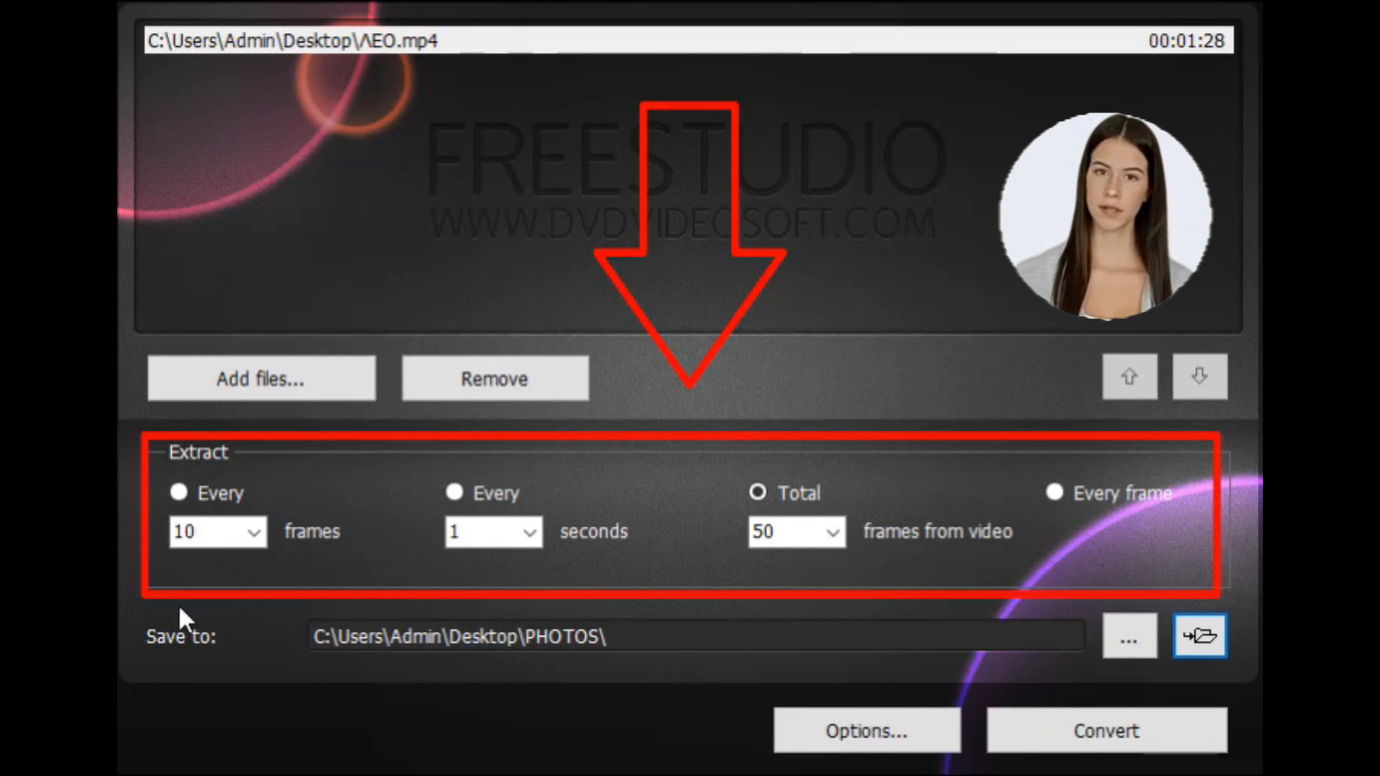
{"action": "mouse_move", "coordinate": [867, 618]}
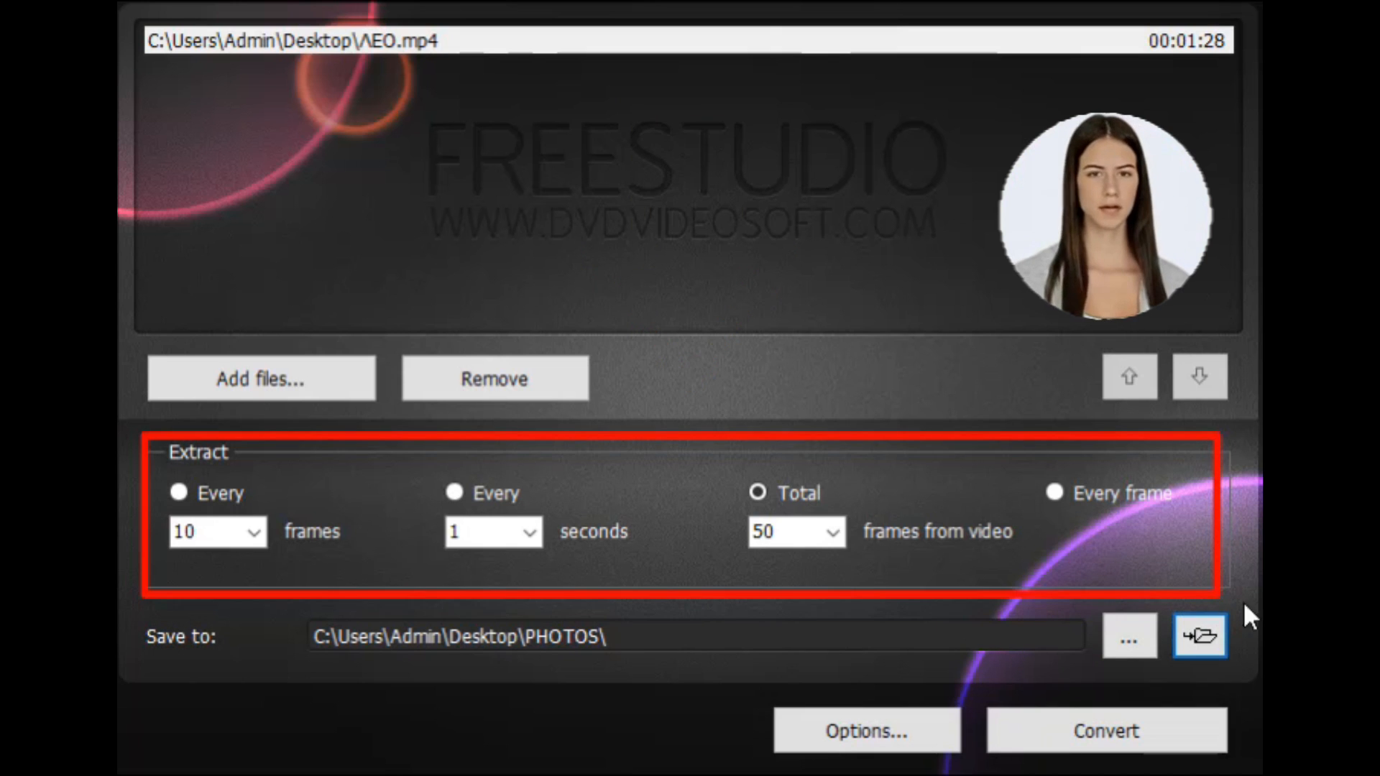
{"action": "mouse_move", "coordinate": [878, 417]}
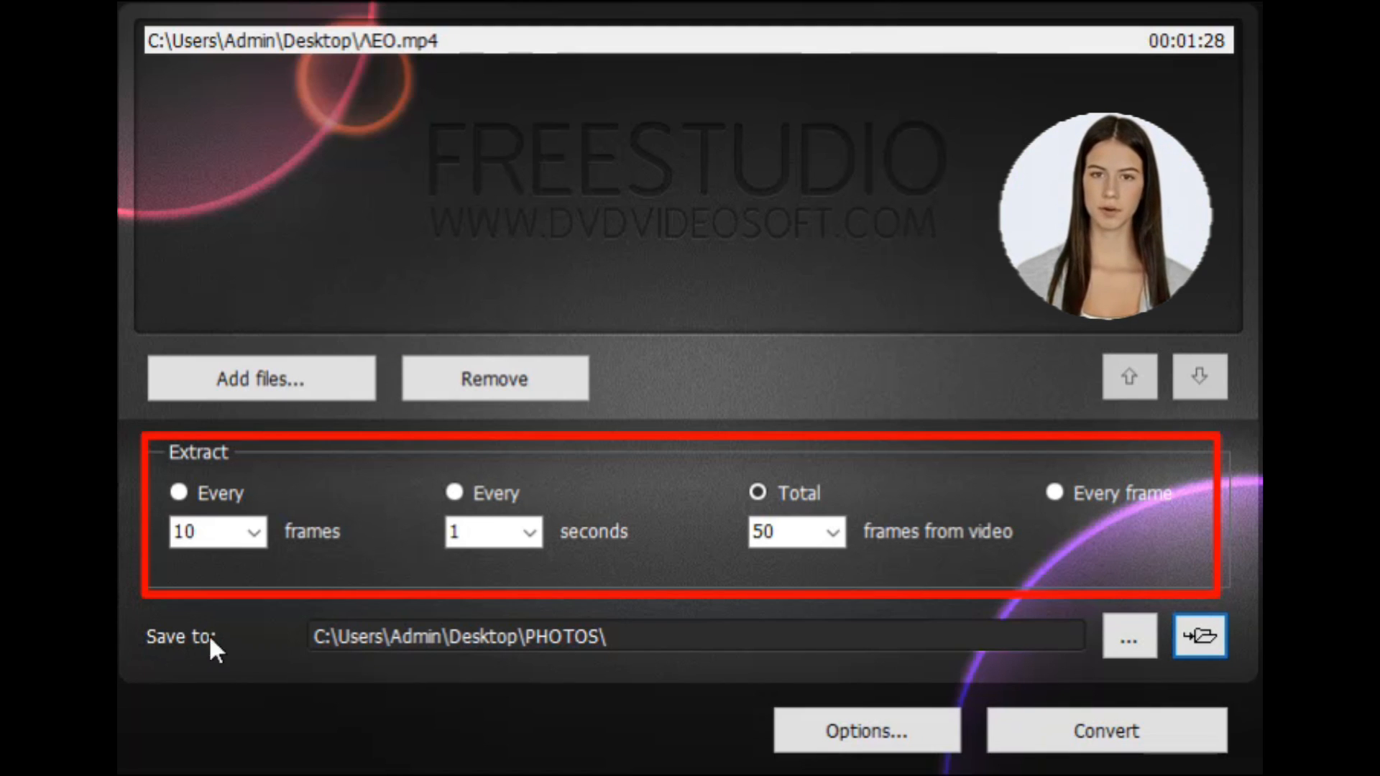
{"action": "mouse_move", "coordinate": [726, 631]}
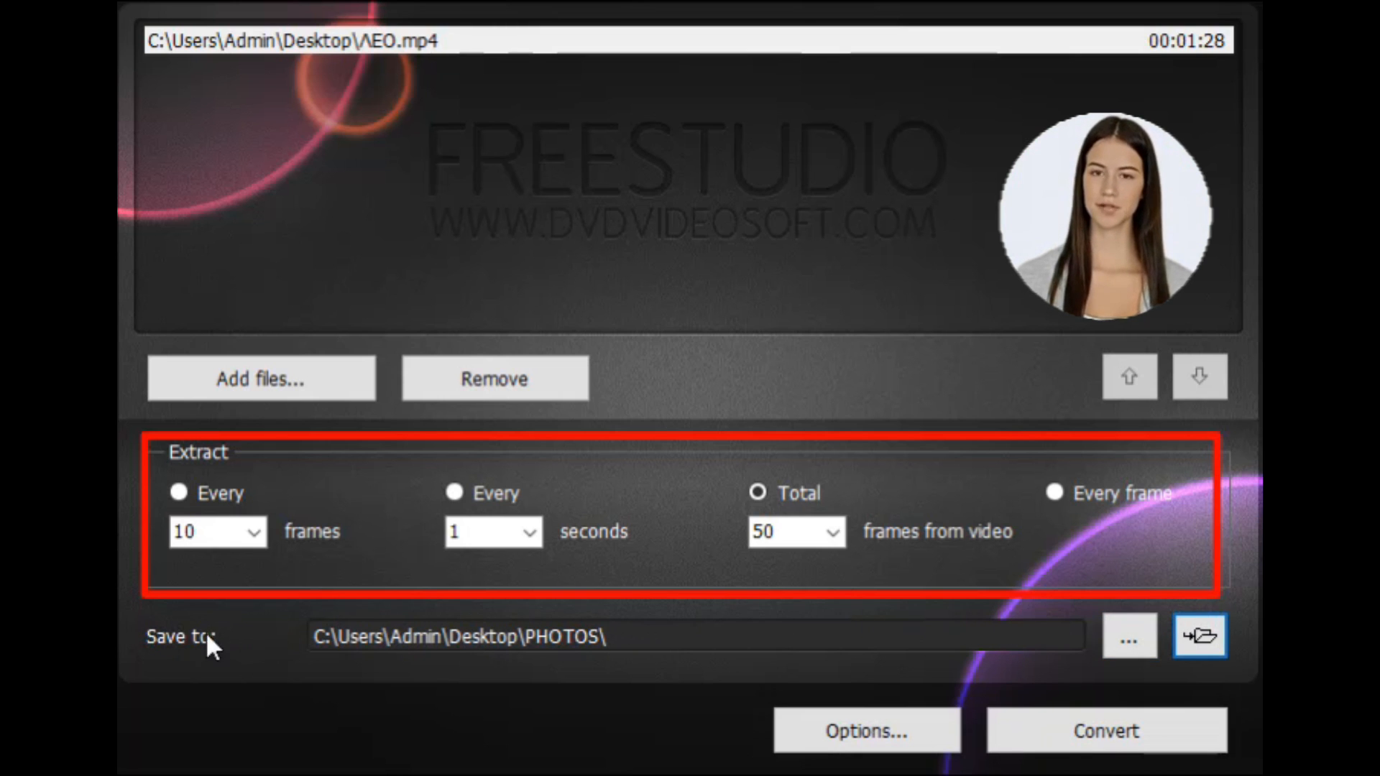
{"action": "mouse_move", "coordinate": [662, 630]}
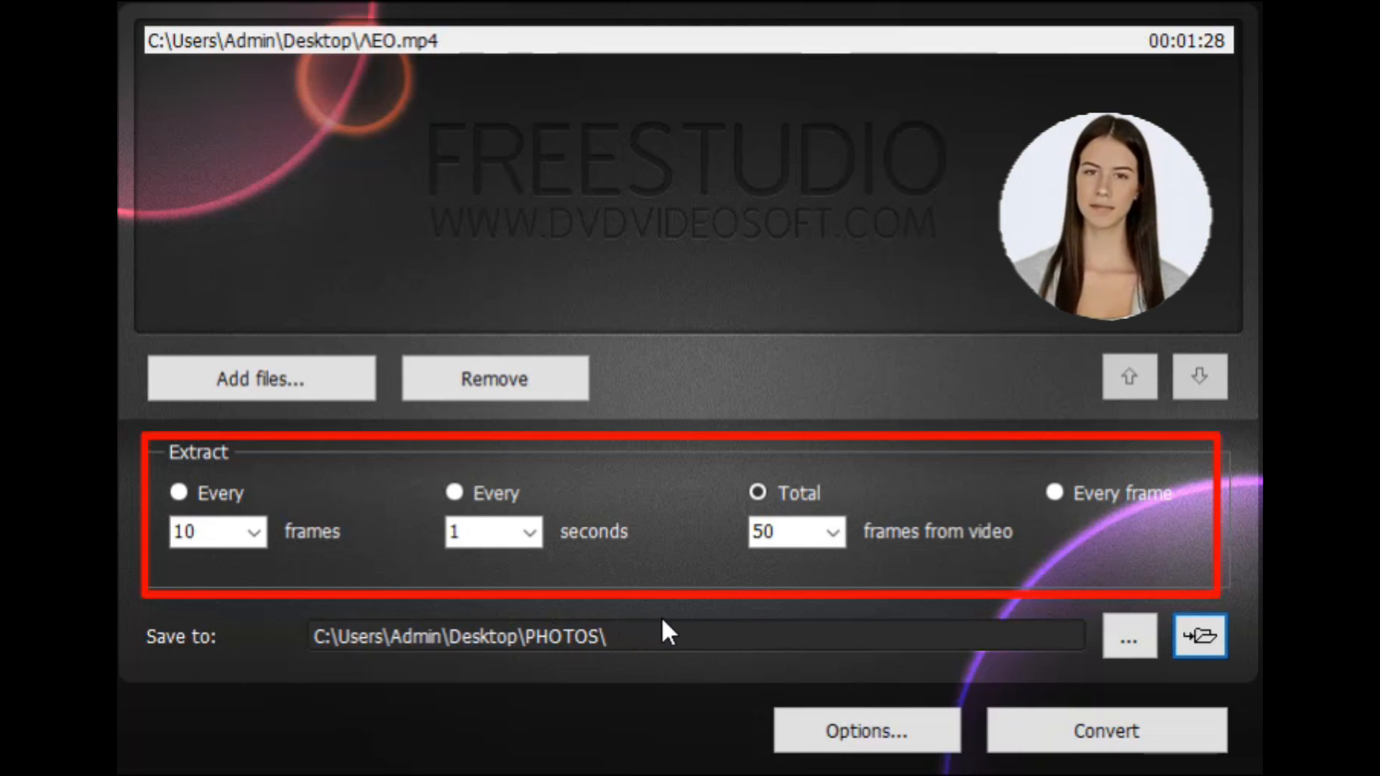
{"action": "mouse_move", "coordinate": [1060, 630]}
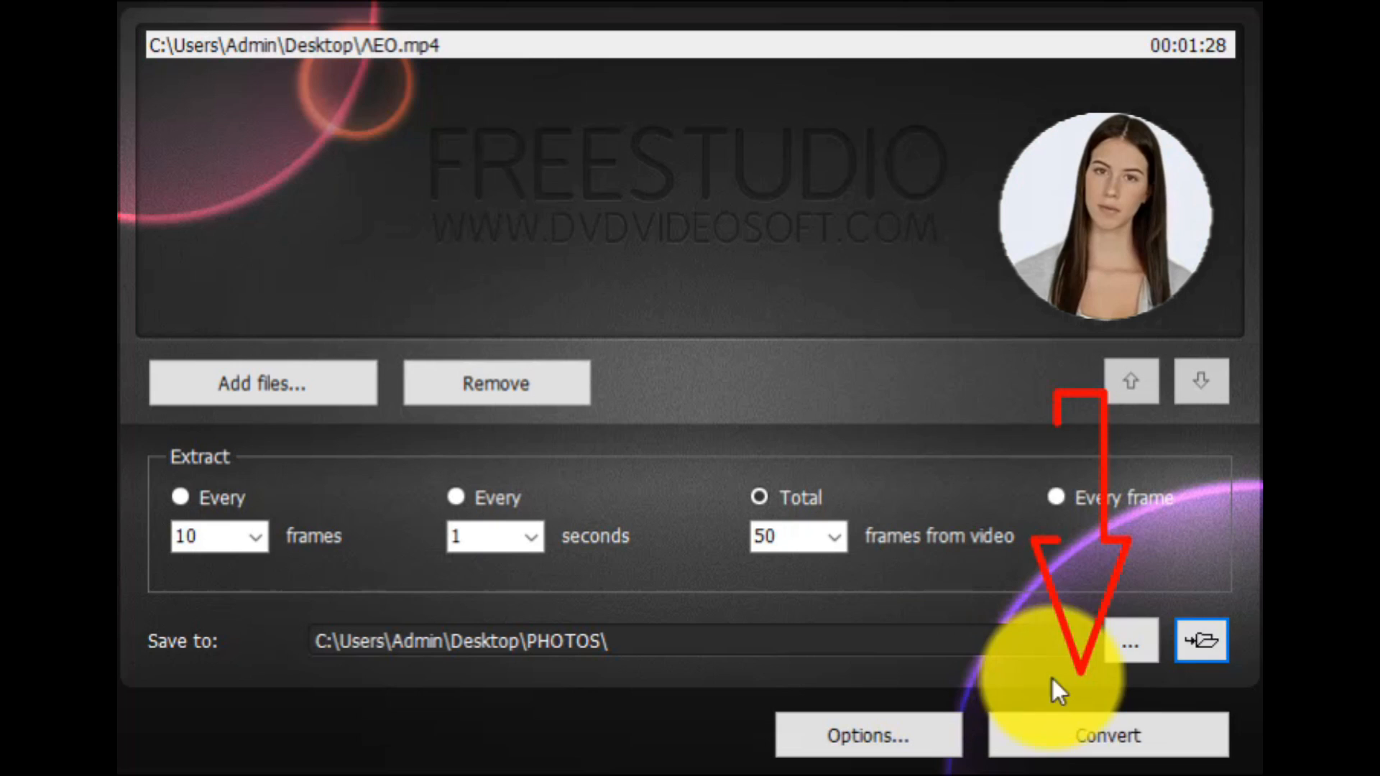
{"action": "mouse_move", "coordinate": [1034, 677]}
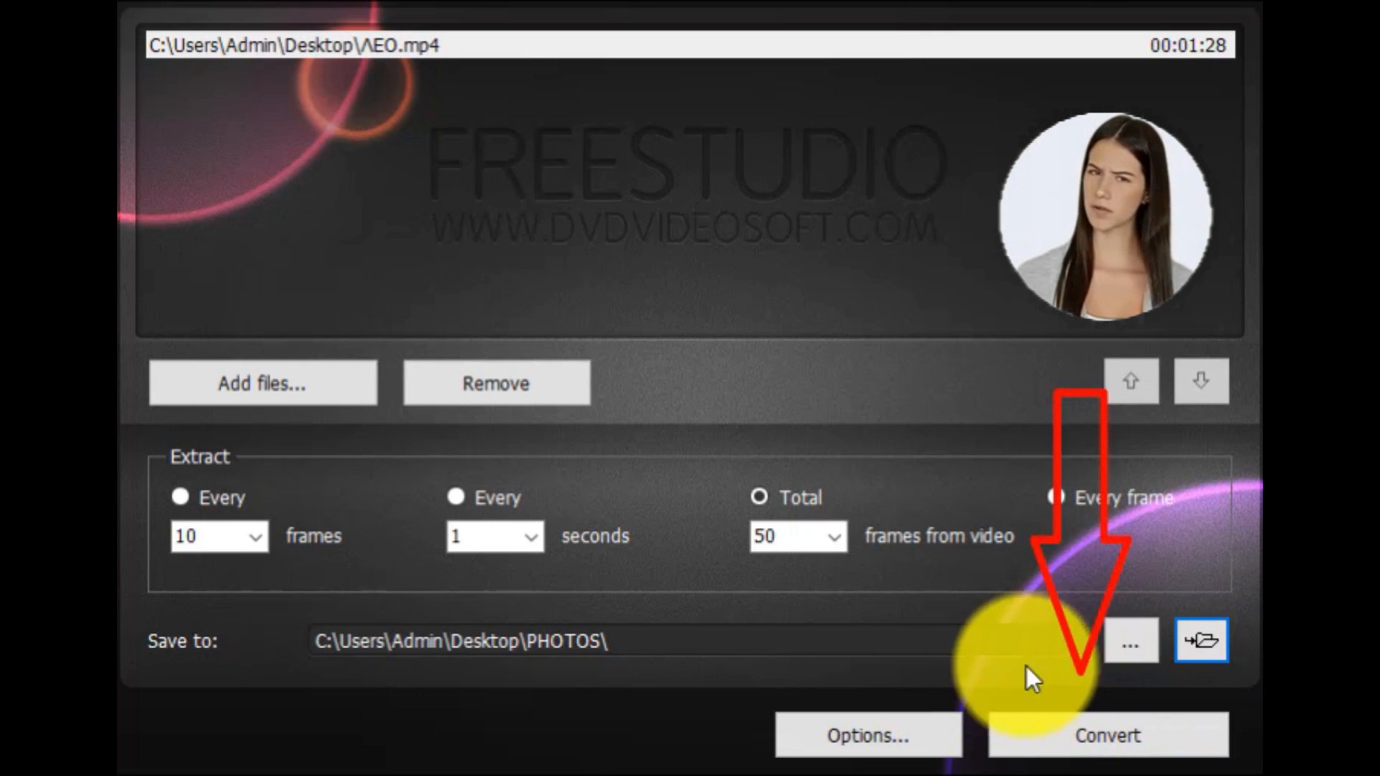
{"action": "mouse_move", "coordinate": [981, 669]}
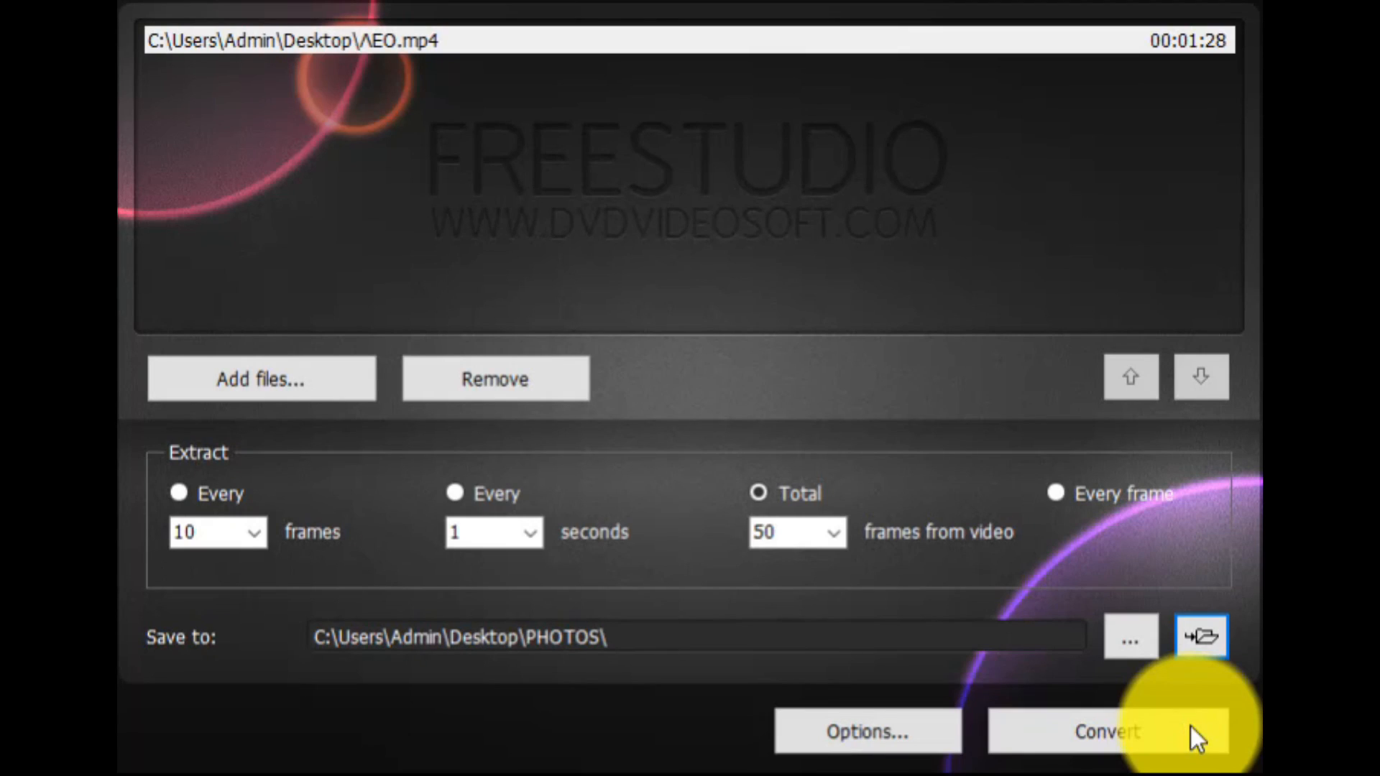
Start converting ΛΕΟ.mp4 into 50 JPG frames in the PHOTOS folder.
{"action": "left_click", "coordinate": [1107, 731]}
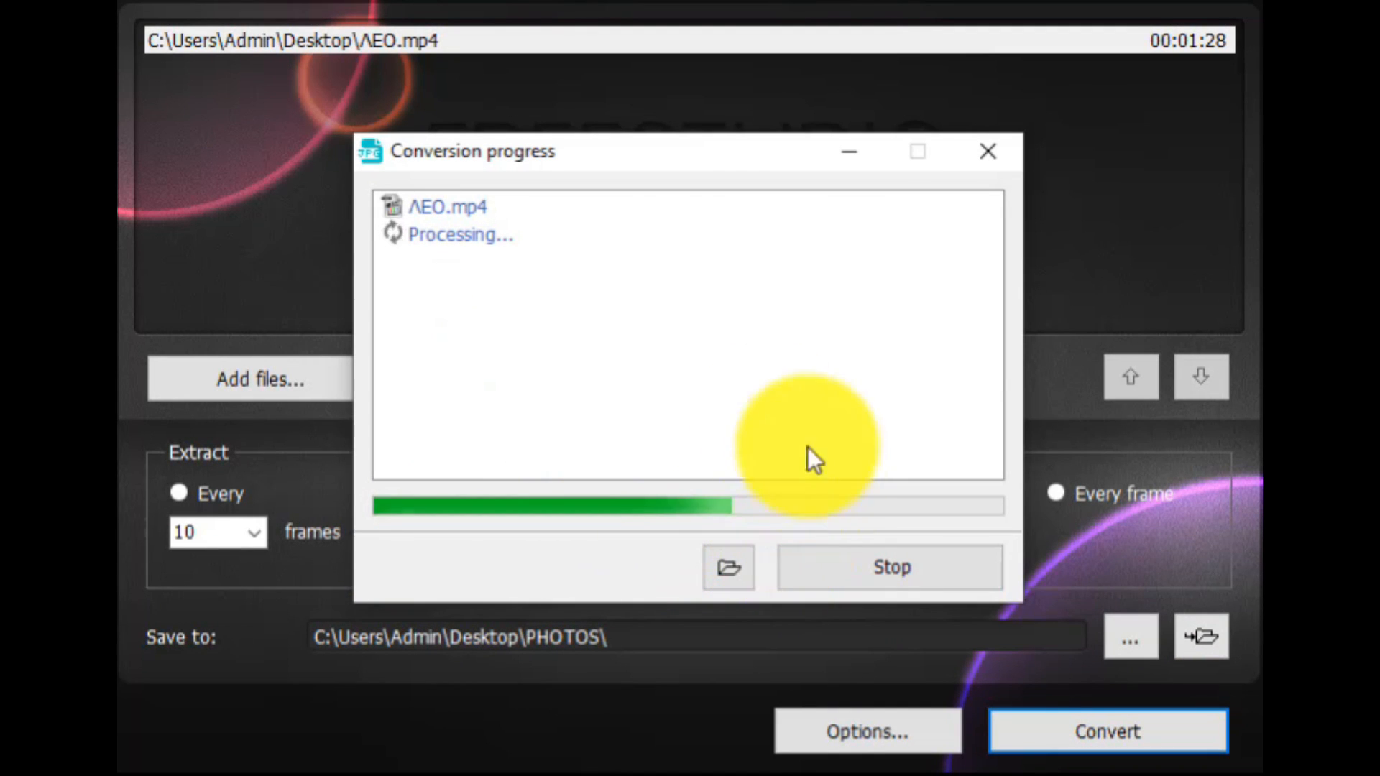
{"action": "mouse_move", "coordinate": [494, 286]}
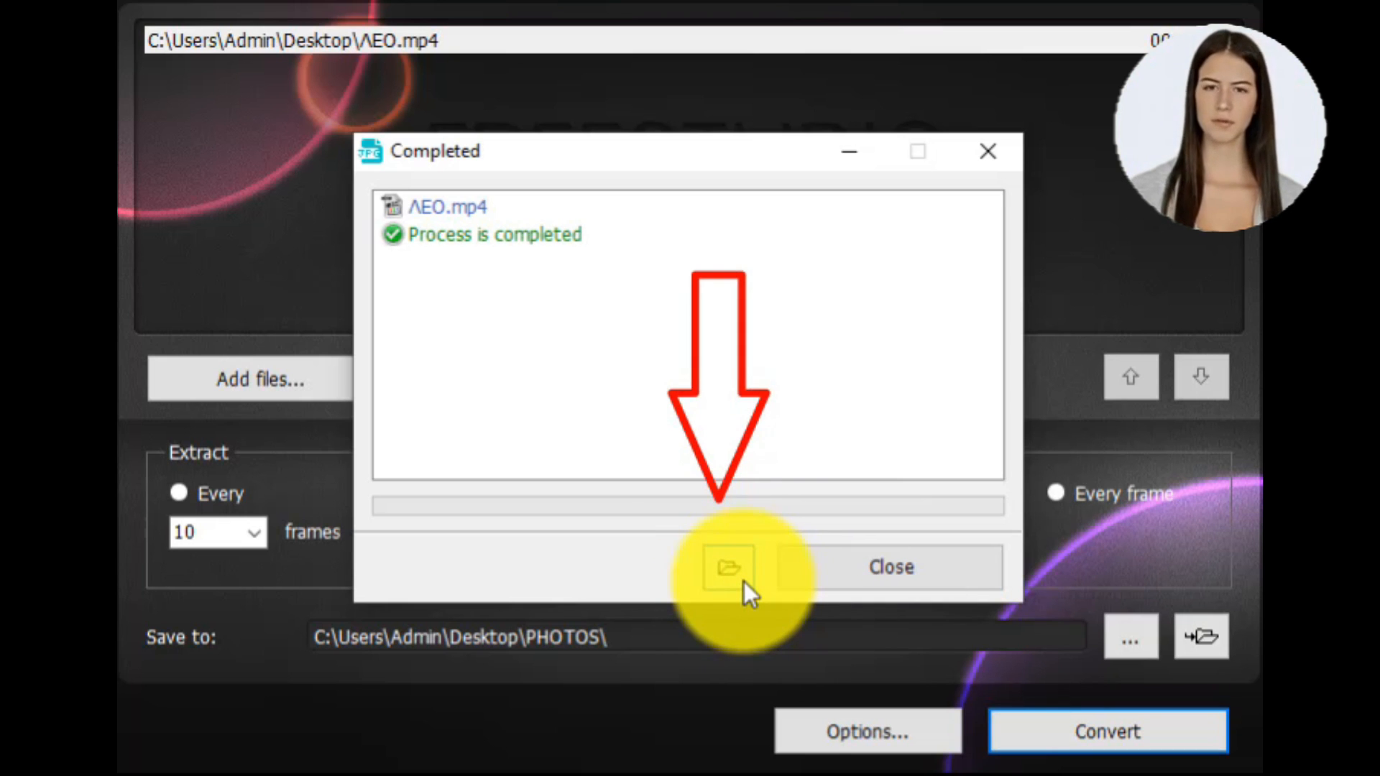
Open the PHOTOS output folder from the Completed window to see the numbered ΛΕΟ frames.
{"action": "left_click", "coordinate": [736, 567]}
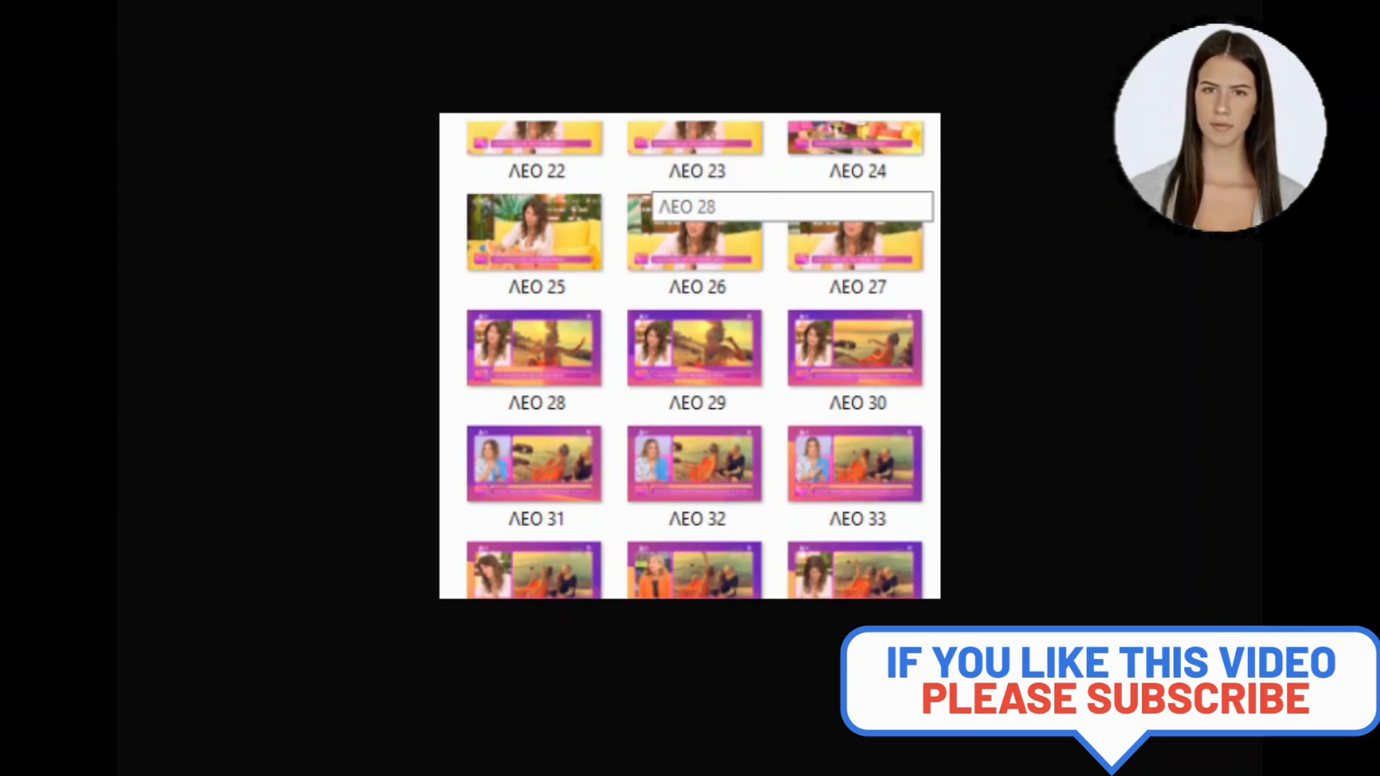